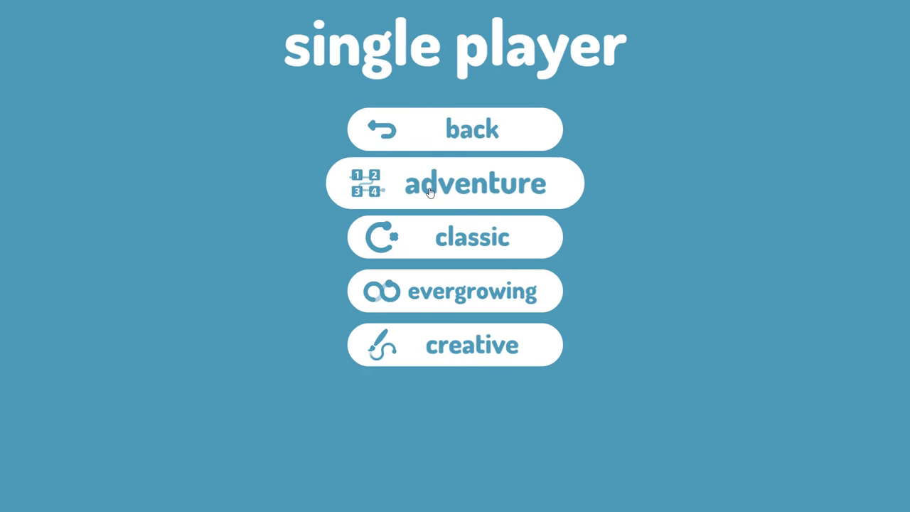
Launch adventure mode and beat the first level to reach the level-completed menu.
{"action": "left_click", "coordinate": [455, 184]}
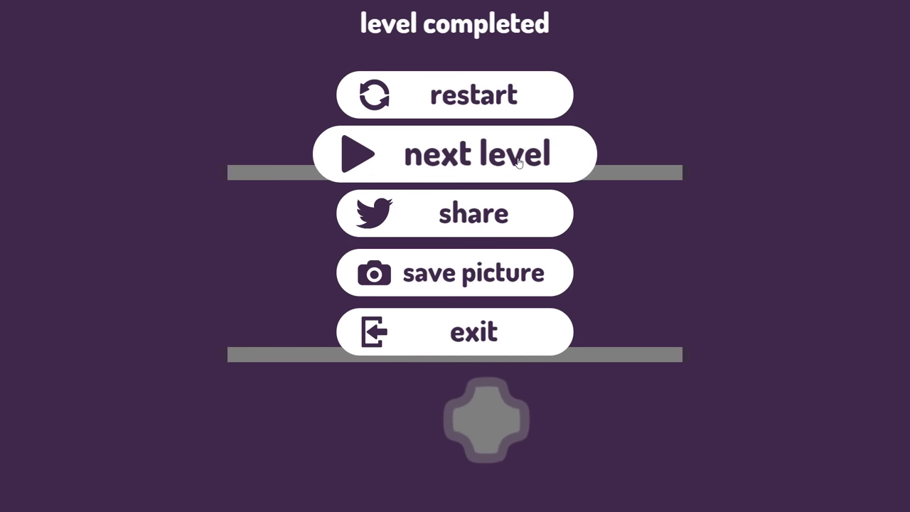
Advance through the next adventure levels until level 4, 'burger dog', shows its menu.
{"action": "left_click", "coordinate": [473, 154]}
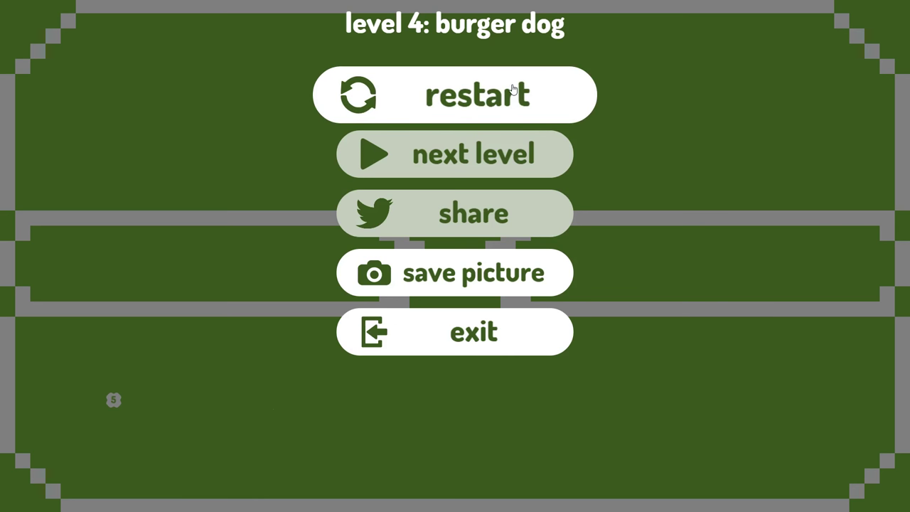
{"action": "mouse_move", "coordinate": [503, 106]}
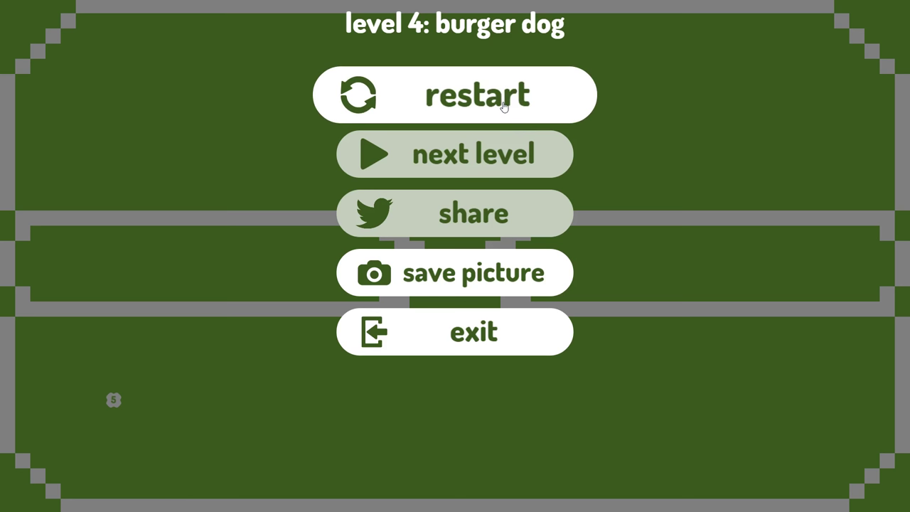
{"action": "mouse_move", "coordinate": [596, 176]}
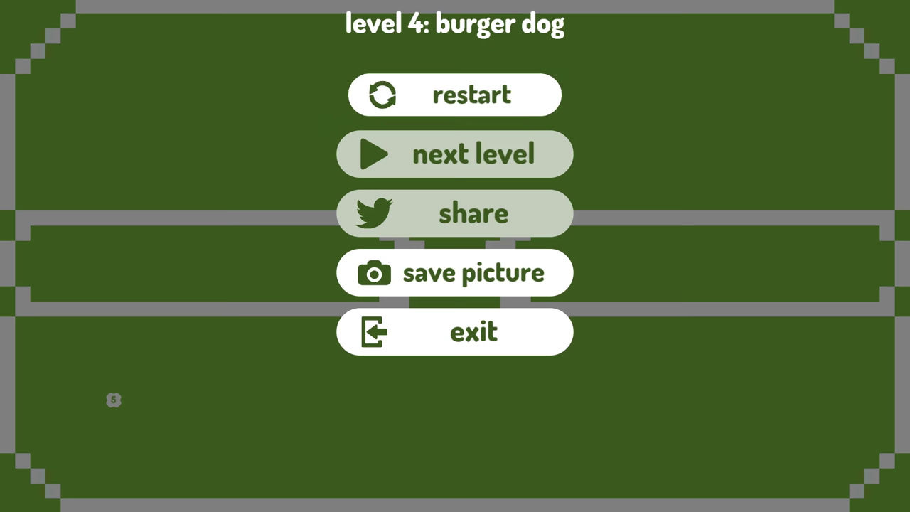
{"action": "left_click", "coordinate": [454, 331]}
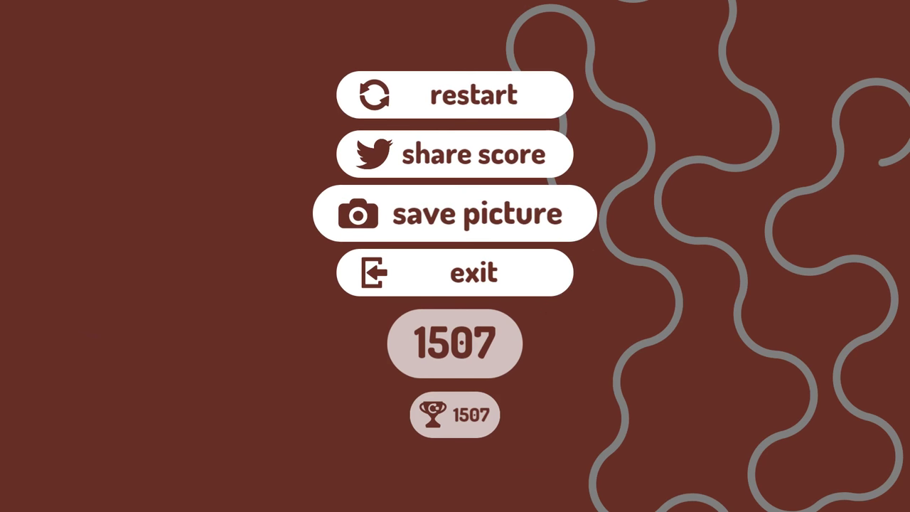
Exit the finished 1507-point classic round back to the main menu.
{"action": "left_click", "coordinate": [455, 272]}
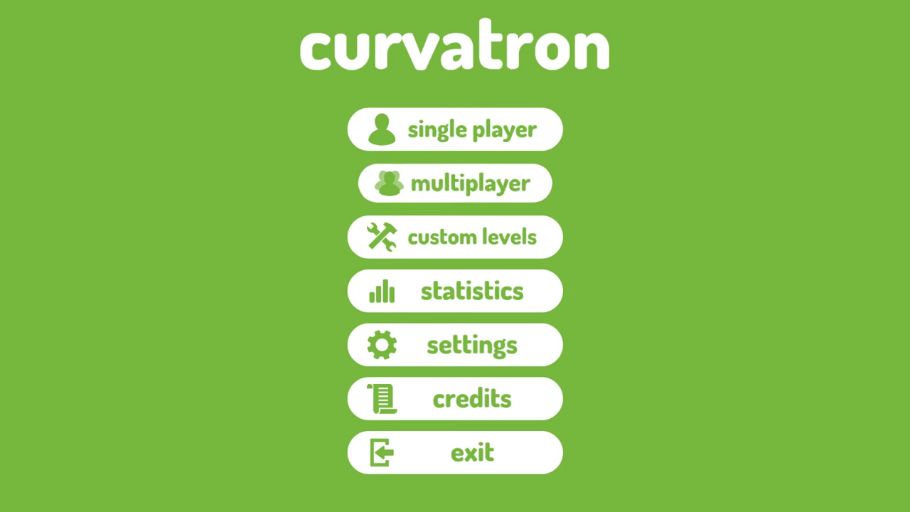
Play the two-player match until red wins, then exit to the multiplayer setup menu.
{"action": "left_click", "coordinate": [472, 129]}
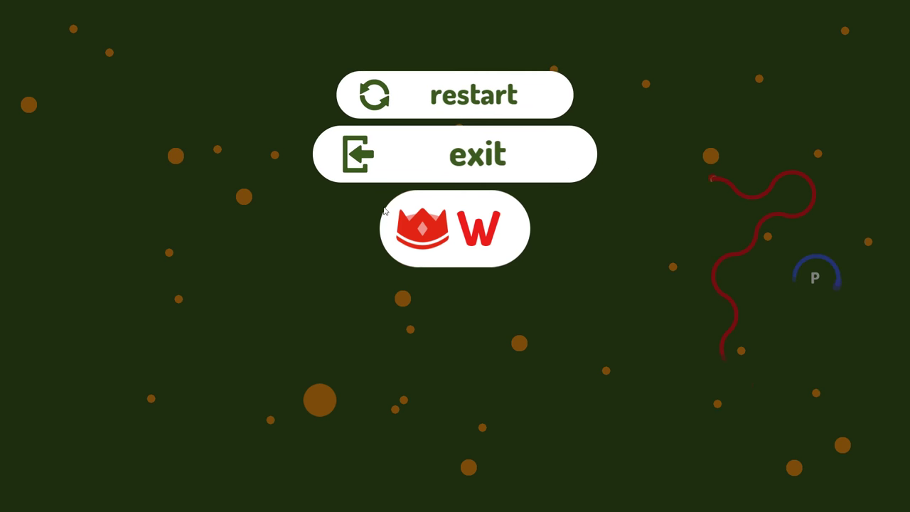
{"action": "left_click", "coordinate": [455, 227]}
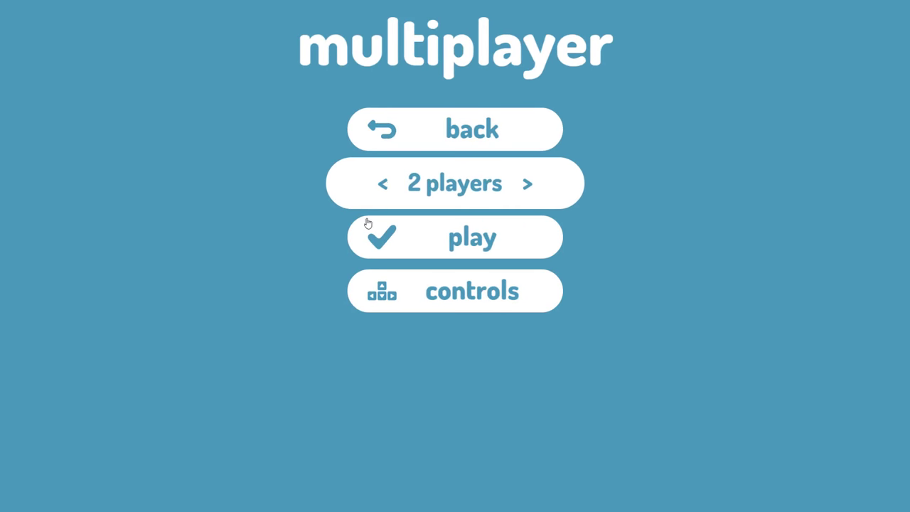
{"action": "left_click", "coordinate": [526, 183]}
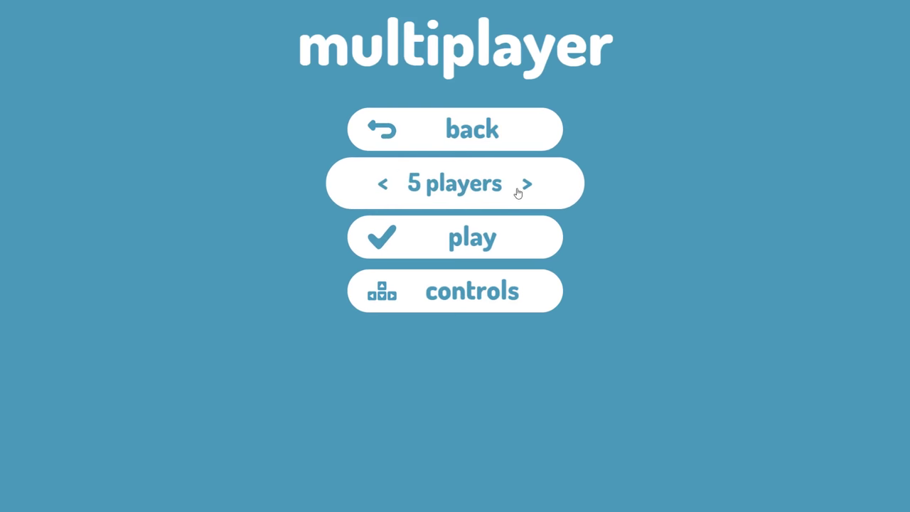
{"action": "left_click", "coordinate": [527, 183]}
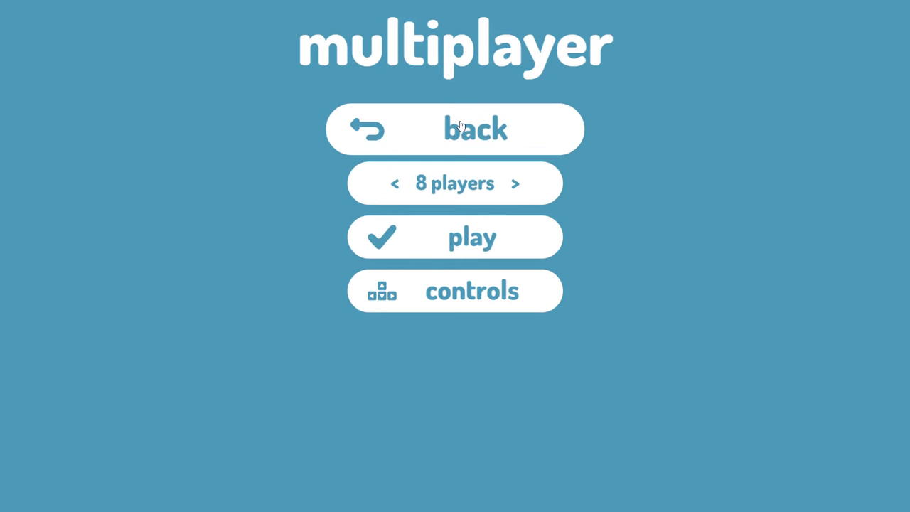
{"action": "left_click", "coordinate": [454, 129]}
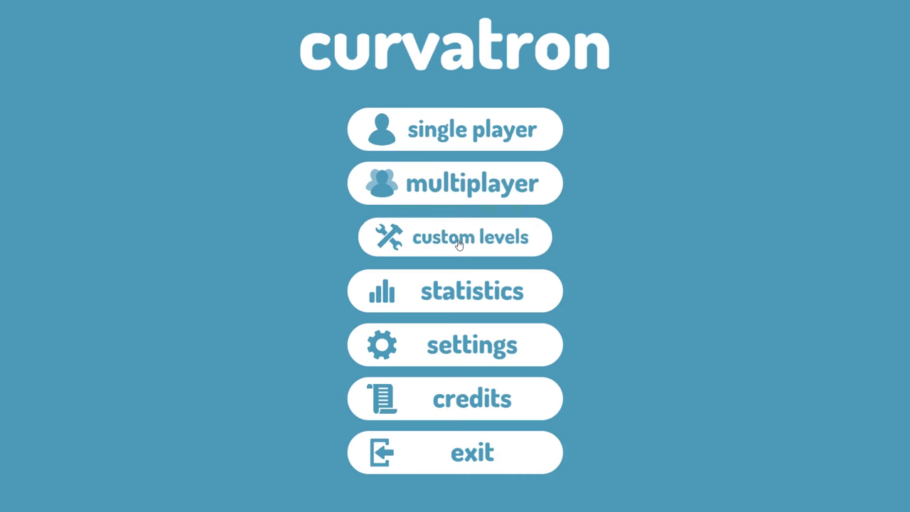
{"action": "left_click", "coordinate": [455, 237]}
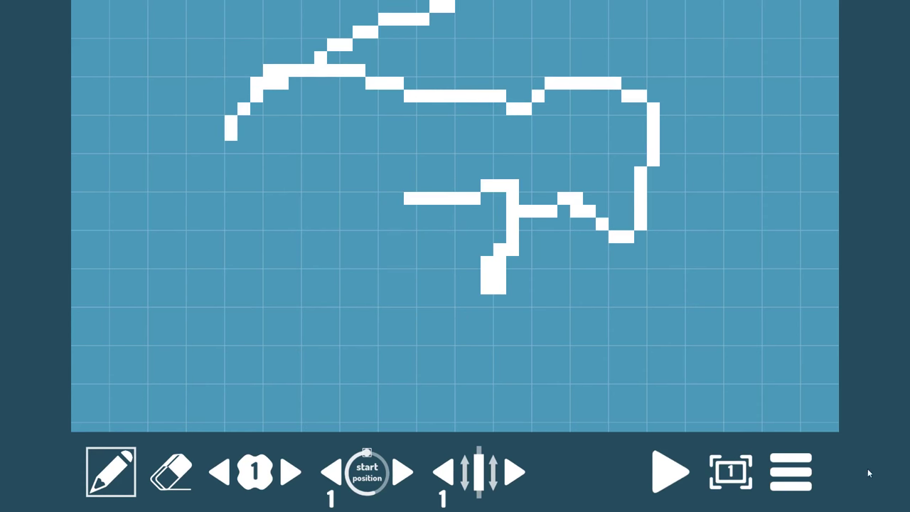
{"action": "left_click", "coordinate": [790, 471]}
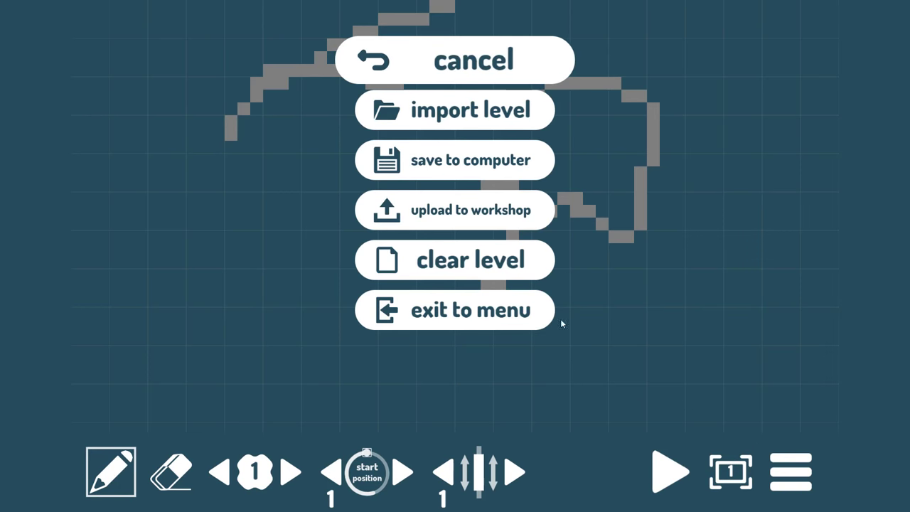
{"action": "left_click", "coordinate": [473, 60]}
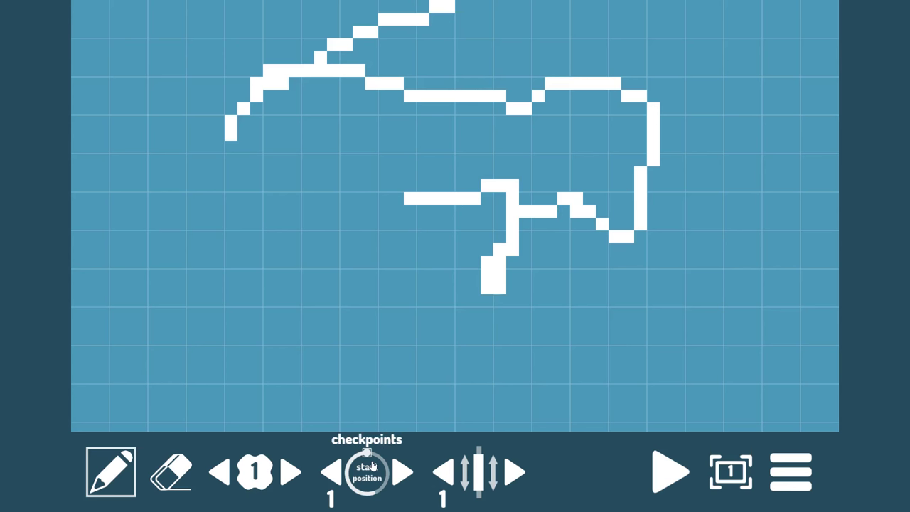
{"action": "left_click", "coordinate": [365, 473]}
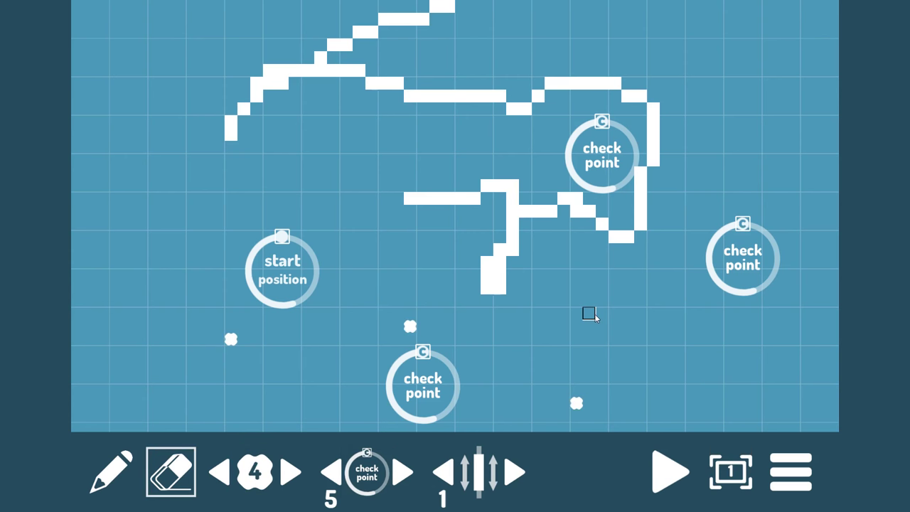
Exit the level editor to the main menu, confirming exit without saving.
{"action": "left_click", "coordinate": [788, 471]}
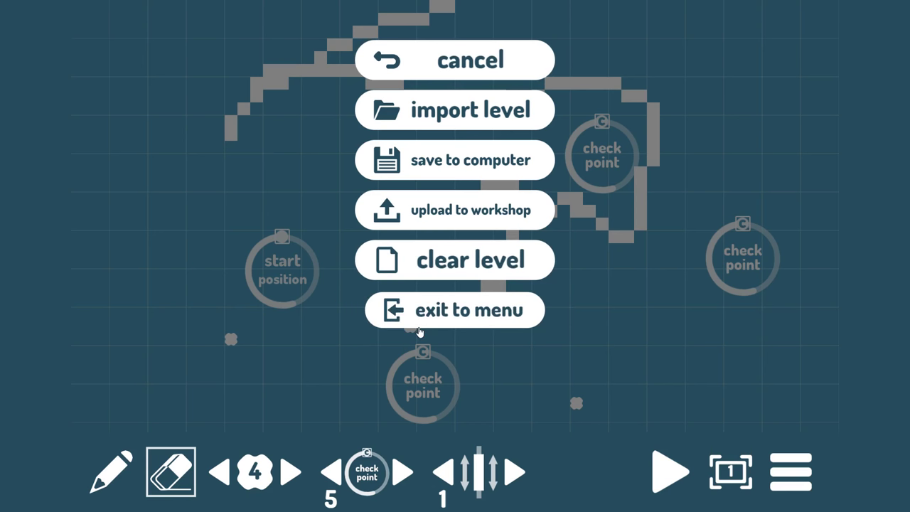
{"action": "left_click", "coordinate": [455, 310]}
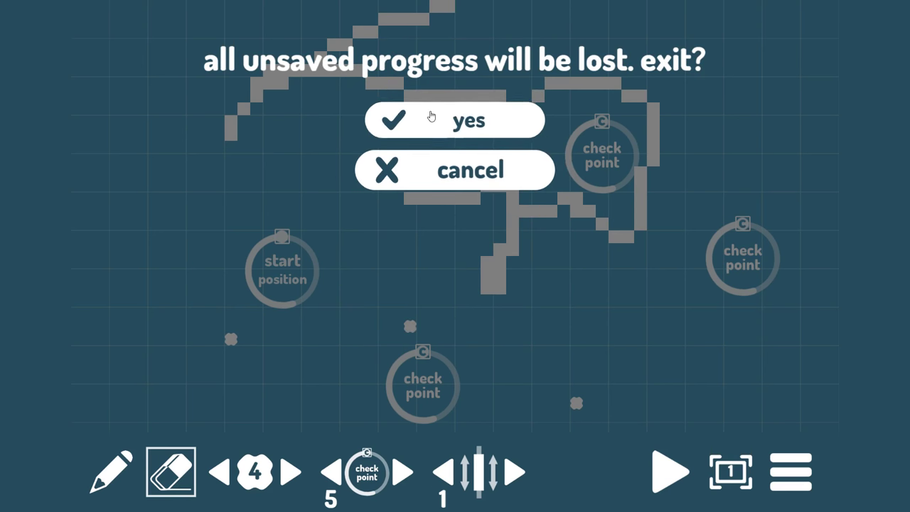
{"action": "left_click", "coordinate": [455, 119]}
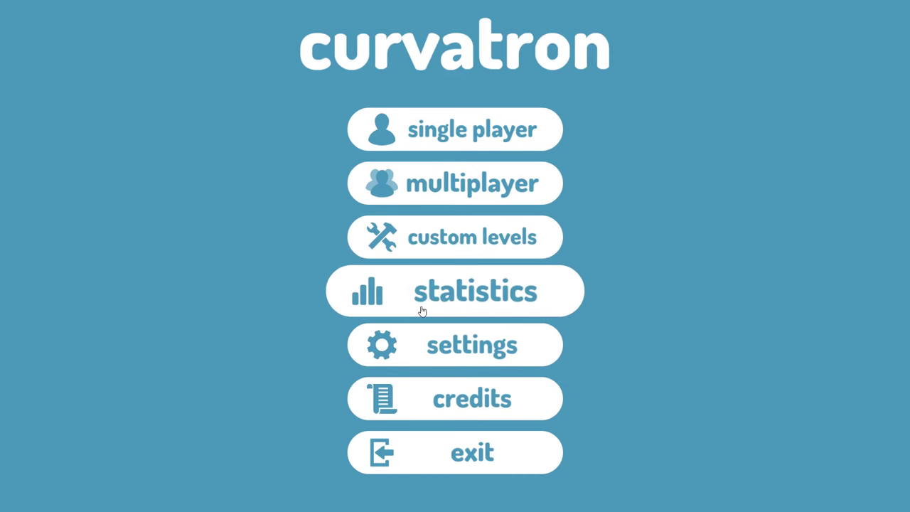
View the statistics screen, return to the main menu, and open single player.
{"action": "left_click", "coordinate": [454, 290]}
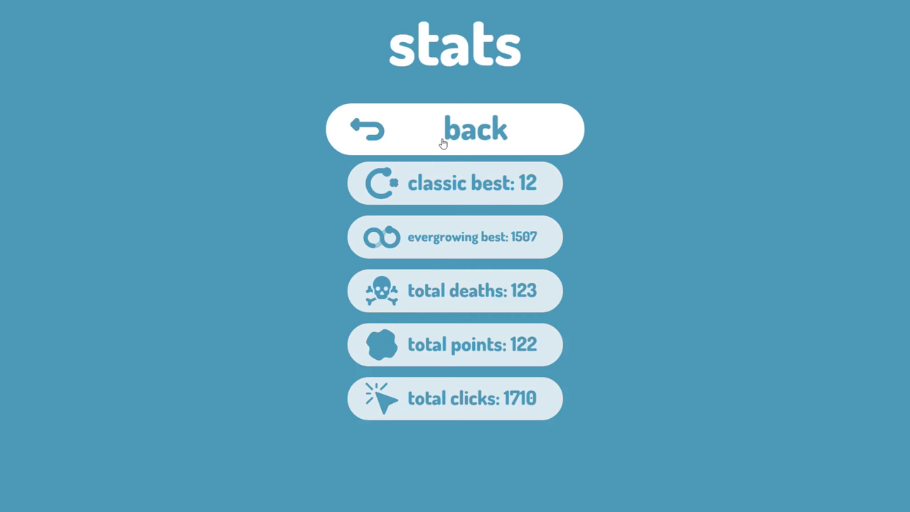
{"action": "left_click", "coordinate": [454, 128]}
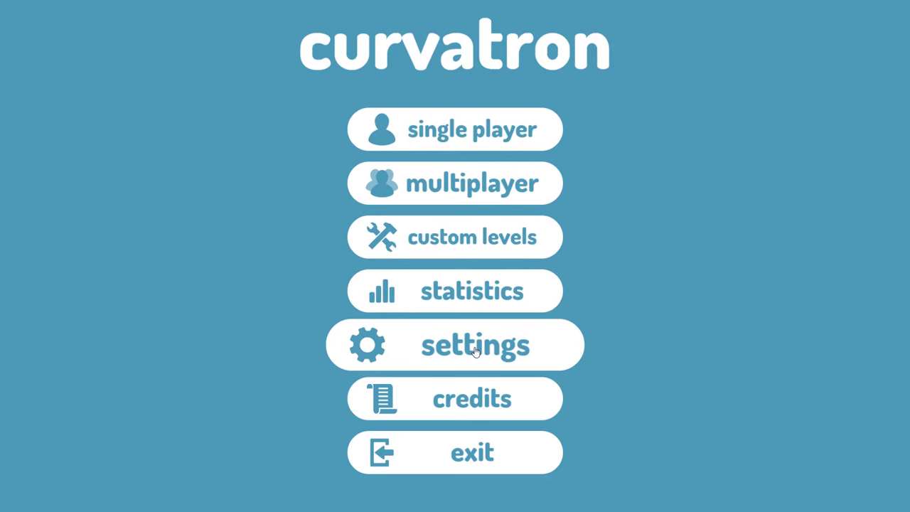
{"action": "left_click", "coordinate": [475, 345]}
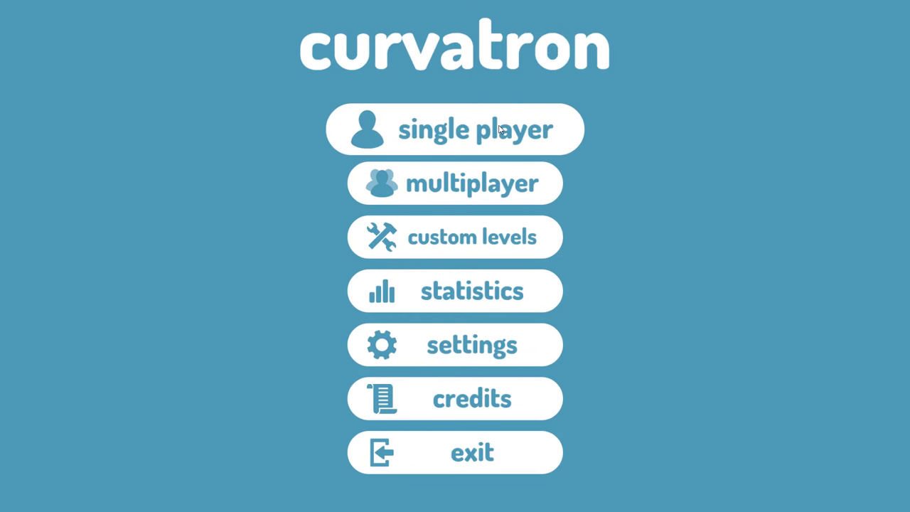
{"action": "mouse_move", "coordinate": [476, 119]}
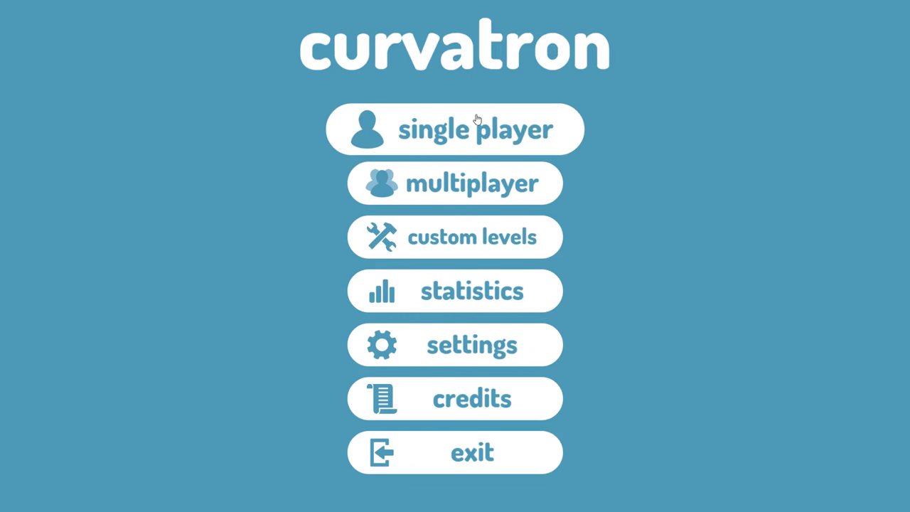
{"action": "left_click", "coordinate": [455, 130]}
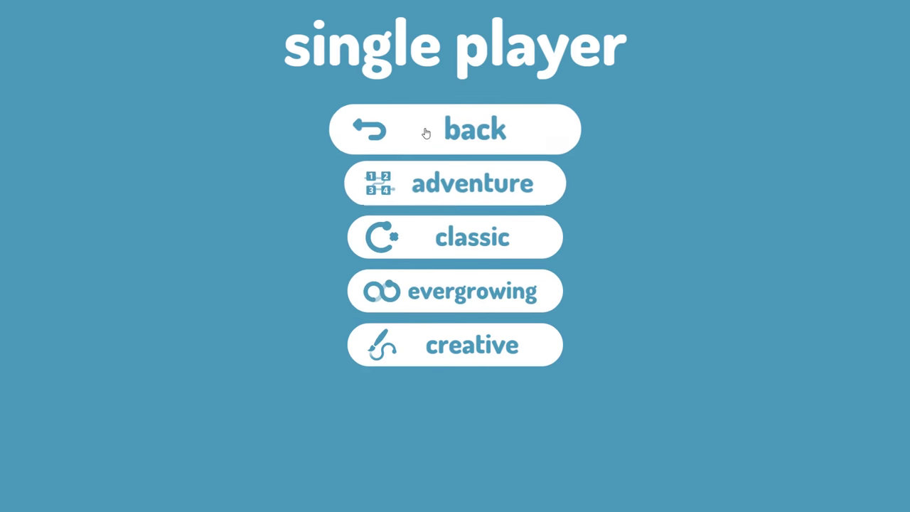